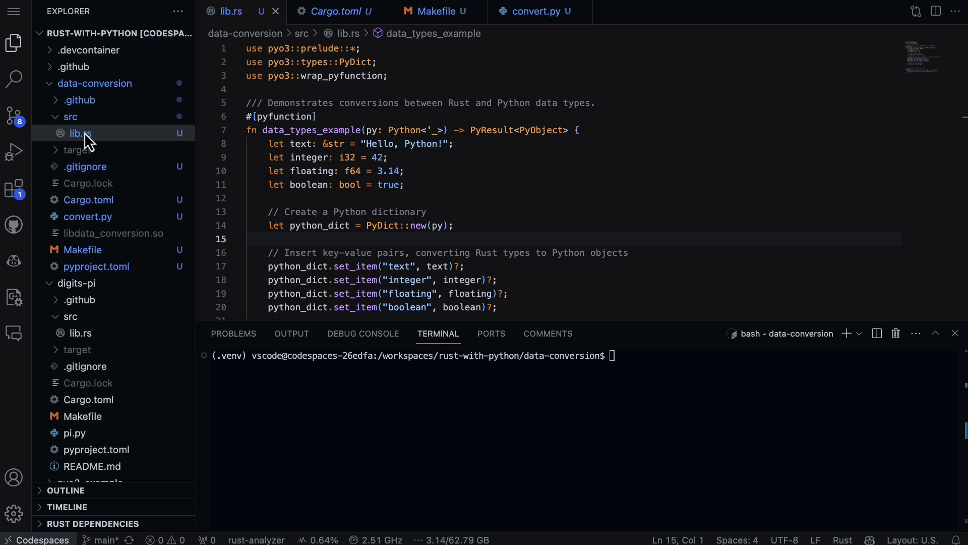
mouse_move(78, 125)
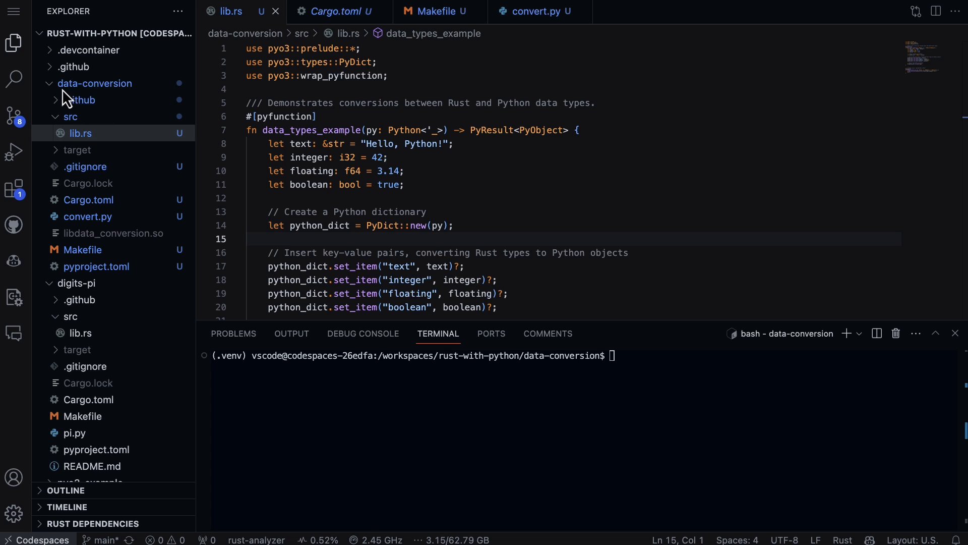
mouse_move(93, 100)
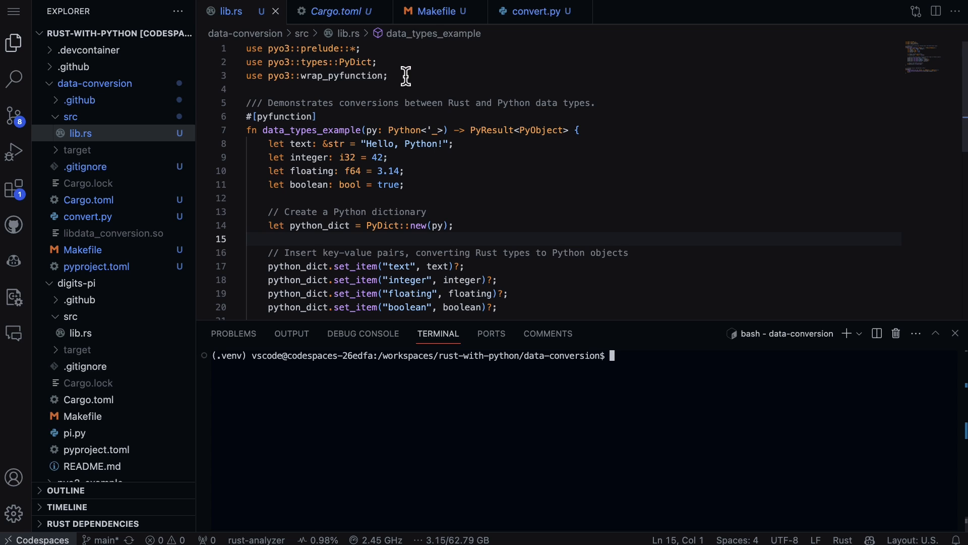
- Review lib.rs: the pyo3 imports with PyDict, the py: Python parameter and the dictionary creation line
left_click_drag(246, 49, 387, 76)
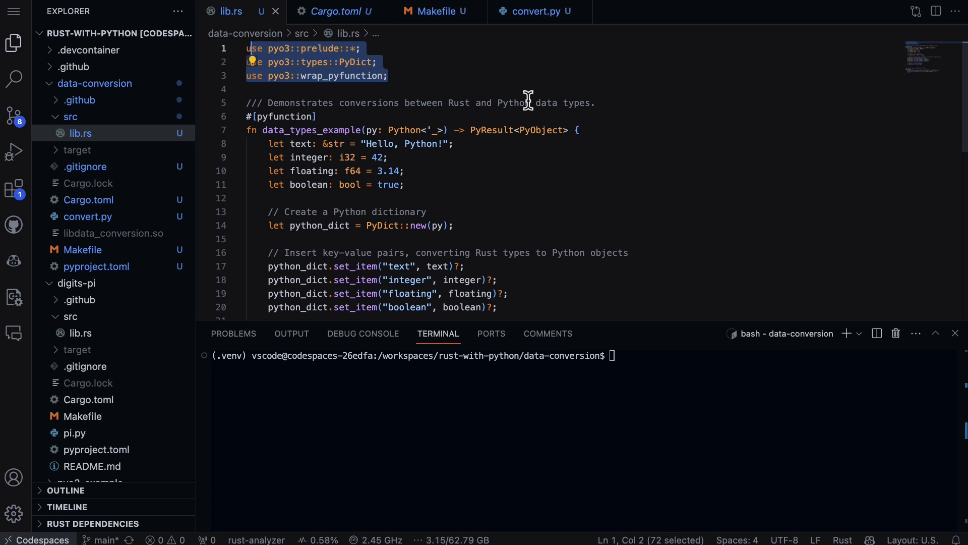
mouse_move(441, 64)
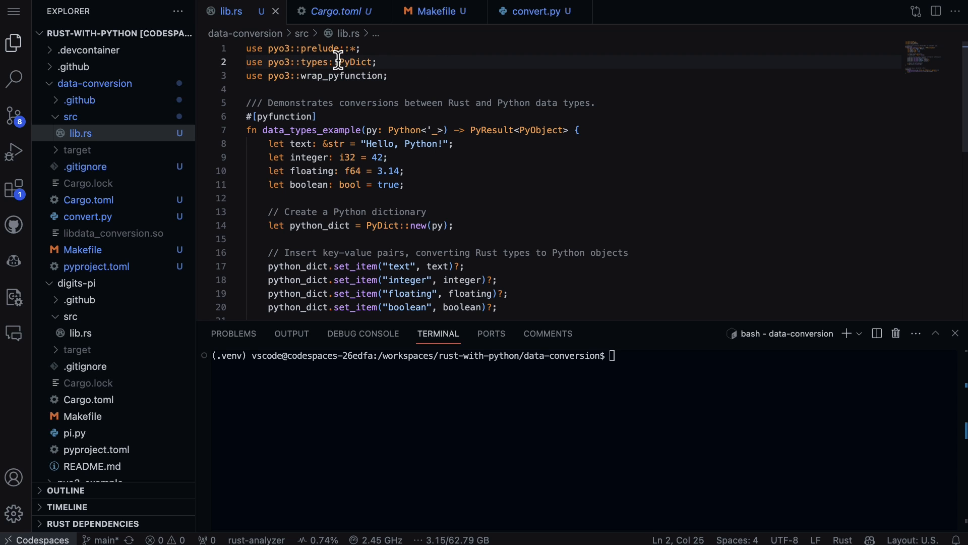
double_click(352, 62)
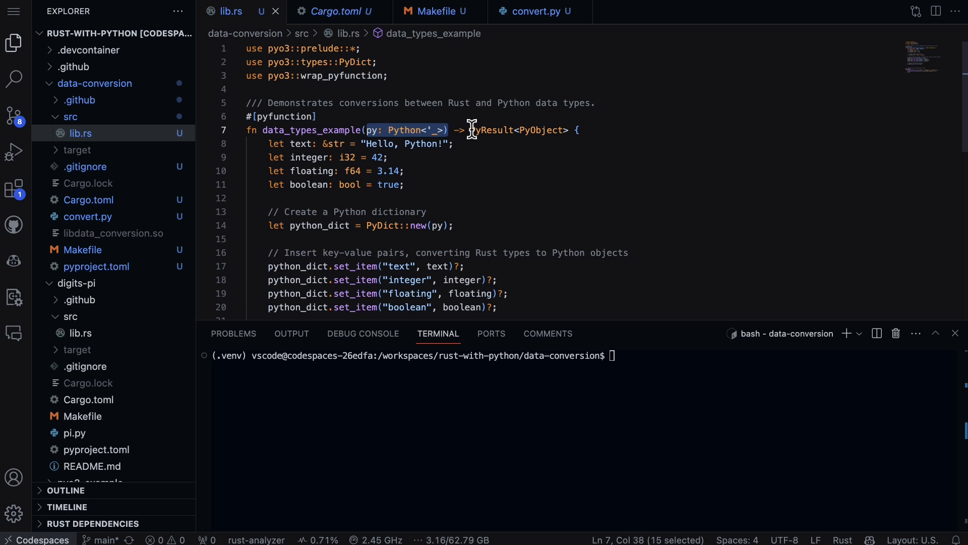
left_click_drag(469, 130, 599, 130)
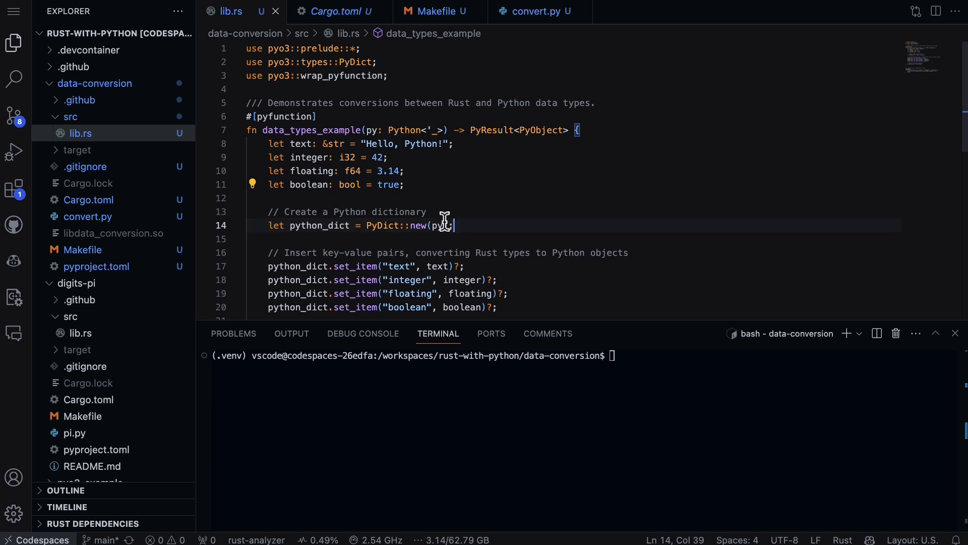
triple_click(361, 225)
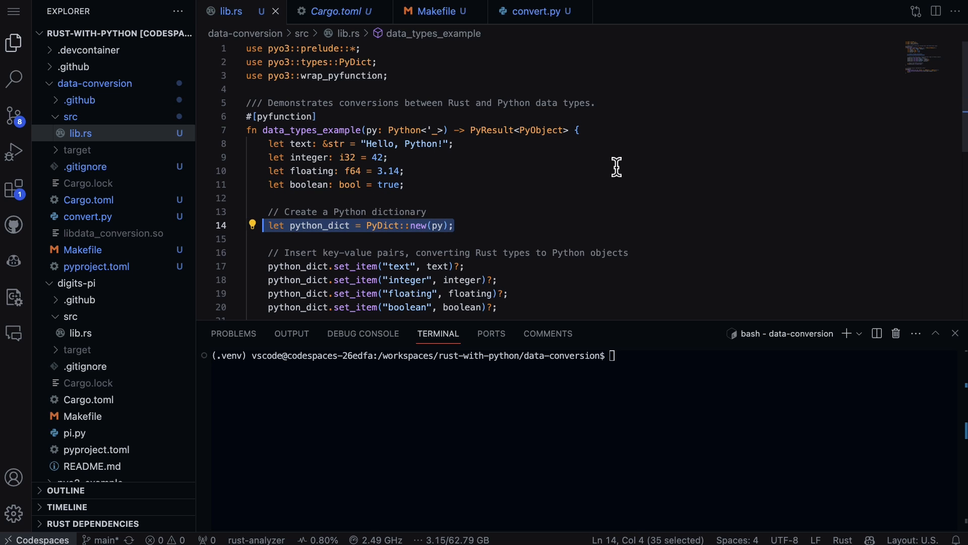
mouse_move(780, 101)
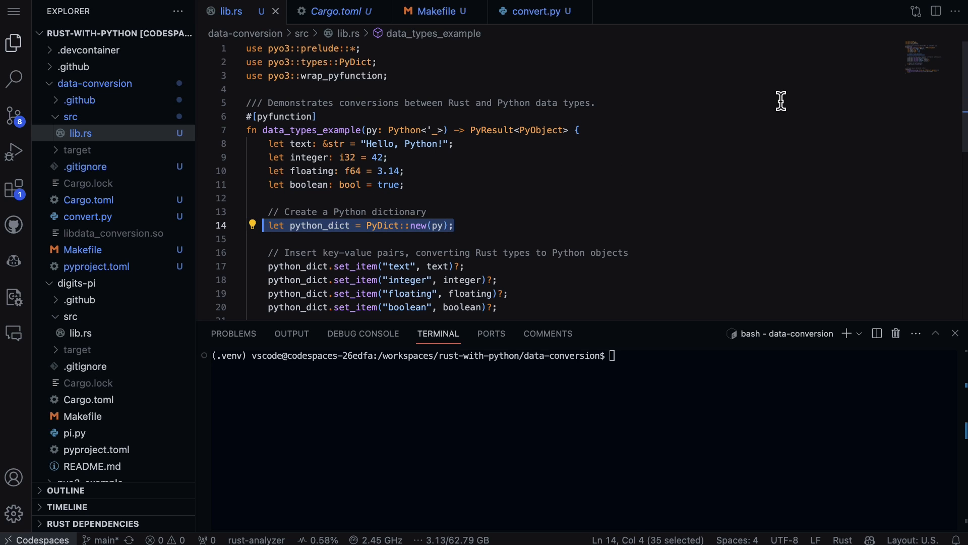
mouse_move(433, 235)
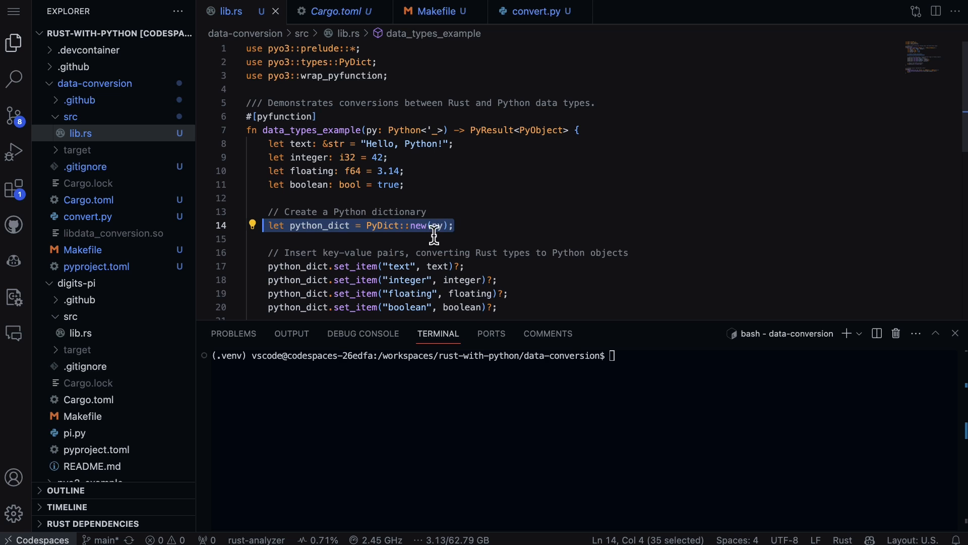
mouse_move(284, 215)
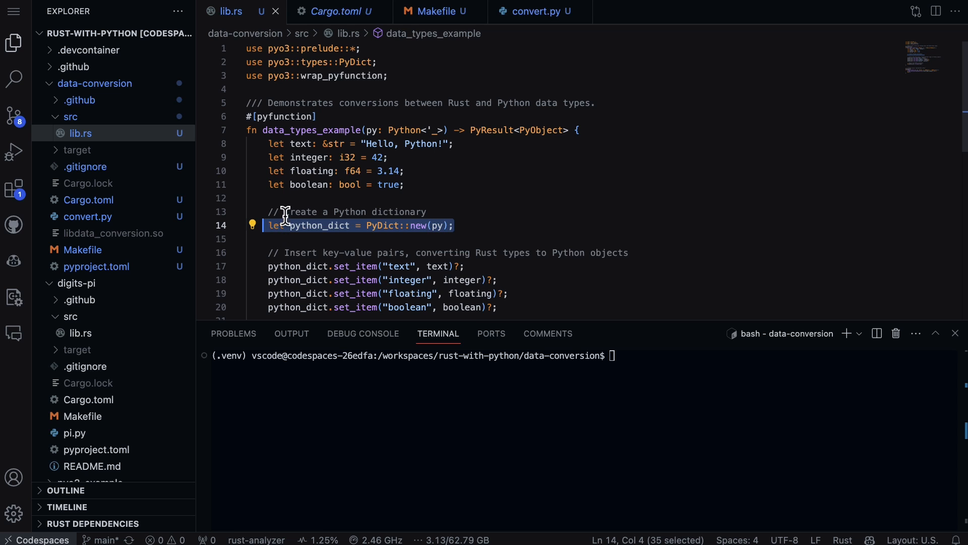
- Scroll through the module definition registering the function, then switch to the Makefile
scroll("down", 3)
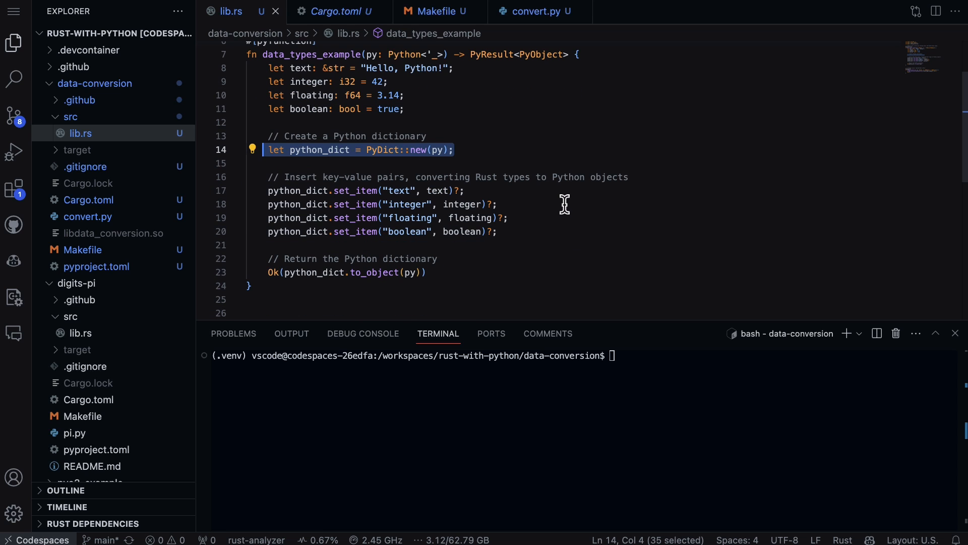
mouse_move(301, 191)
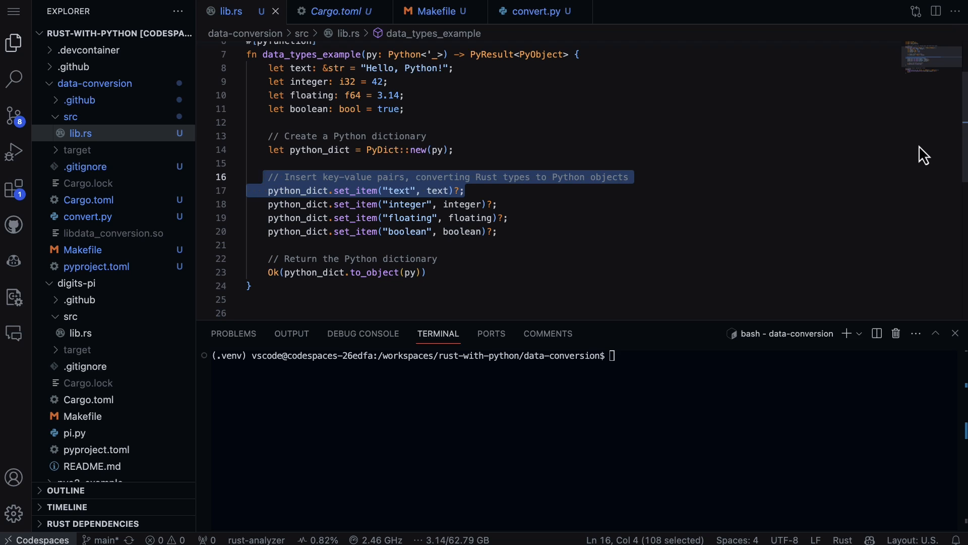
mouse_move(414, 204)
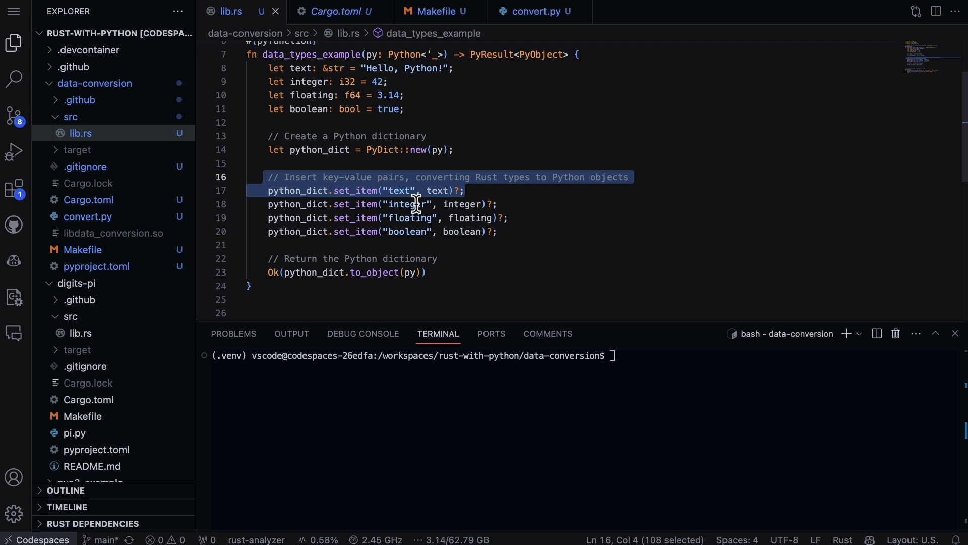
mouse_move(396, 213)
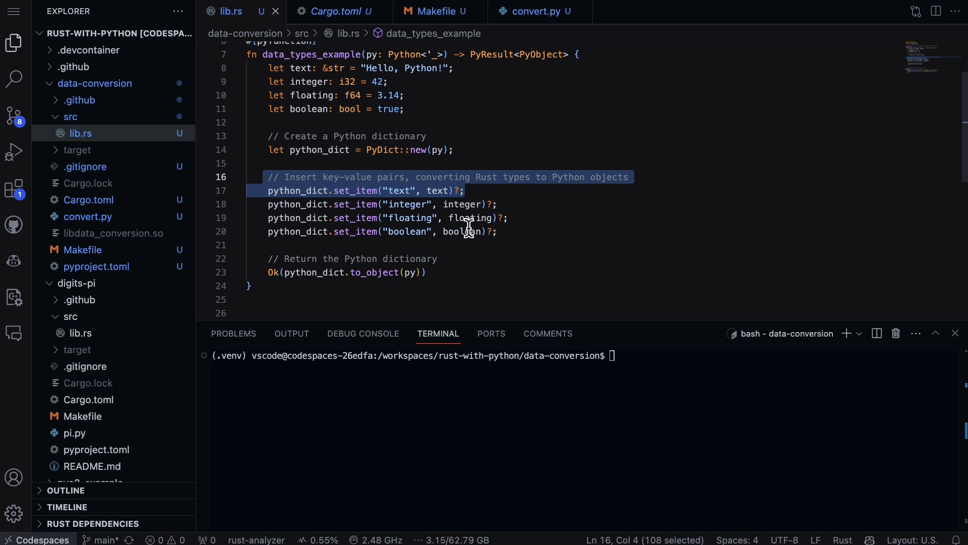
mouse_move(296, 291)
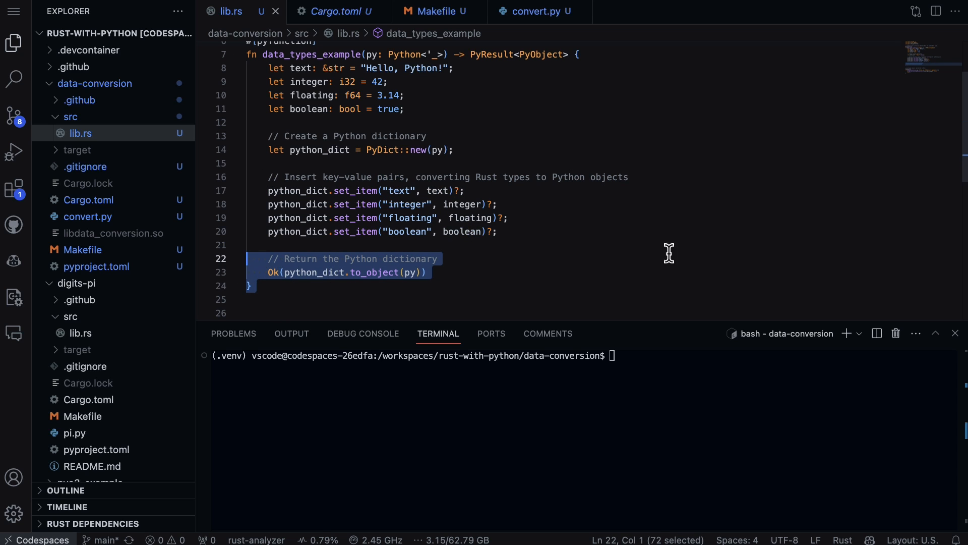
scroll("down", 3)
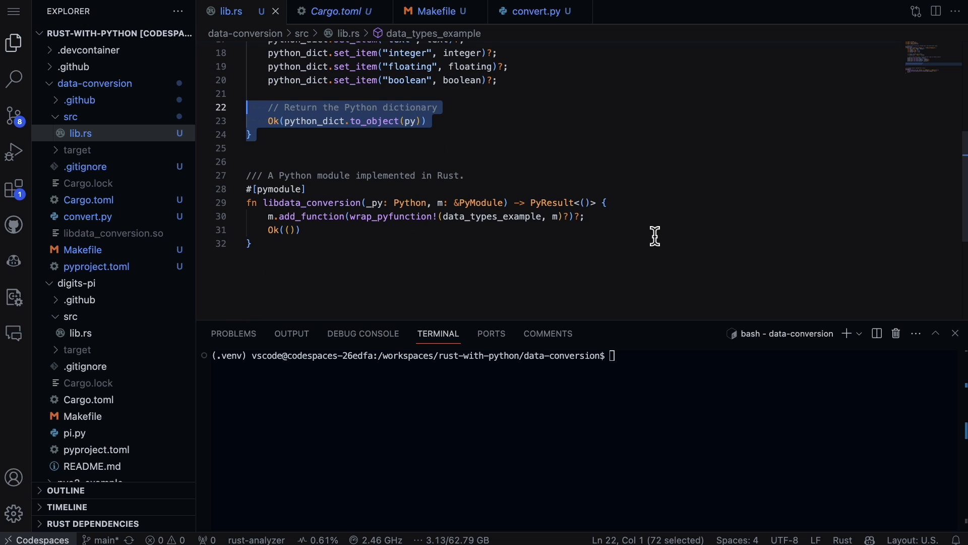
left_click(307, 189)
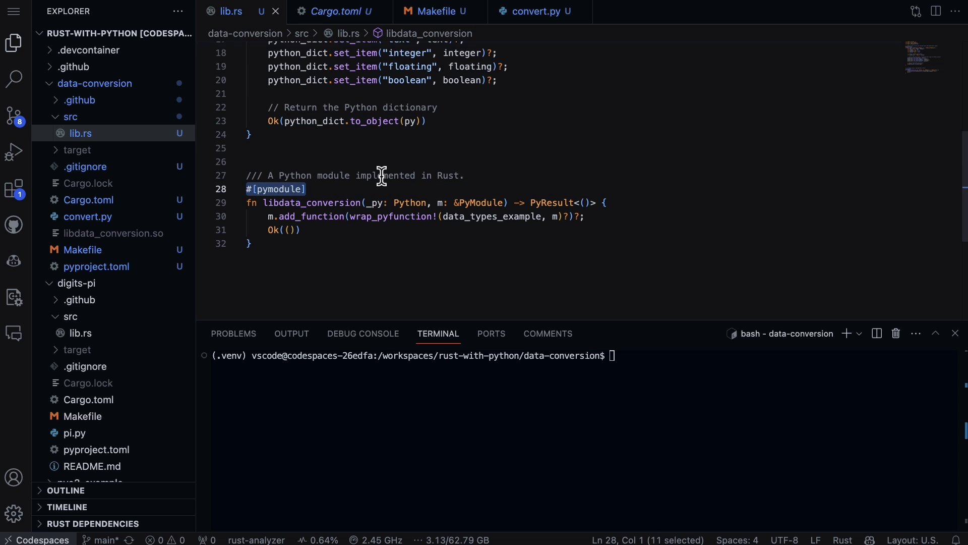
mouse_move(287, 205)
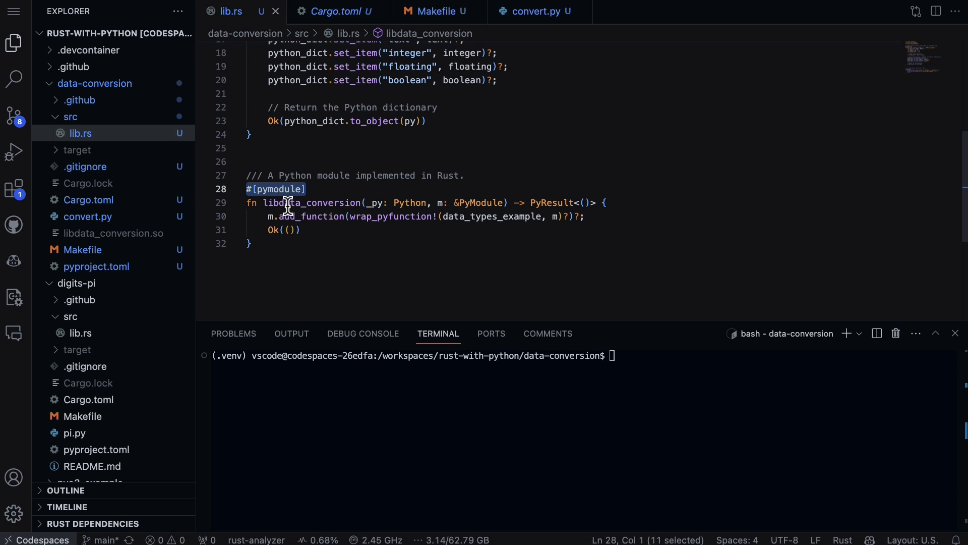
mouse_move(505, 202)
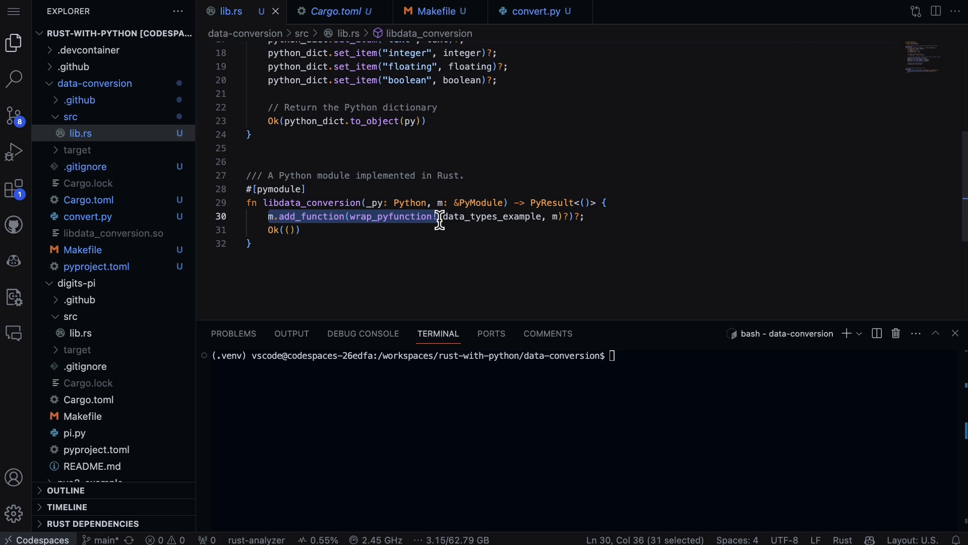
mouse_move(555, 216)
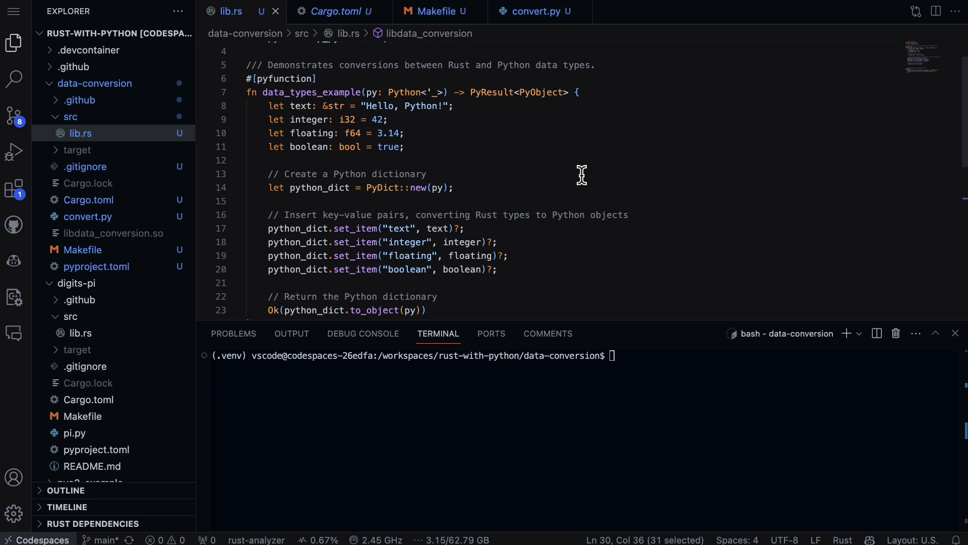
scroll("down", 3)
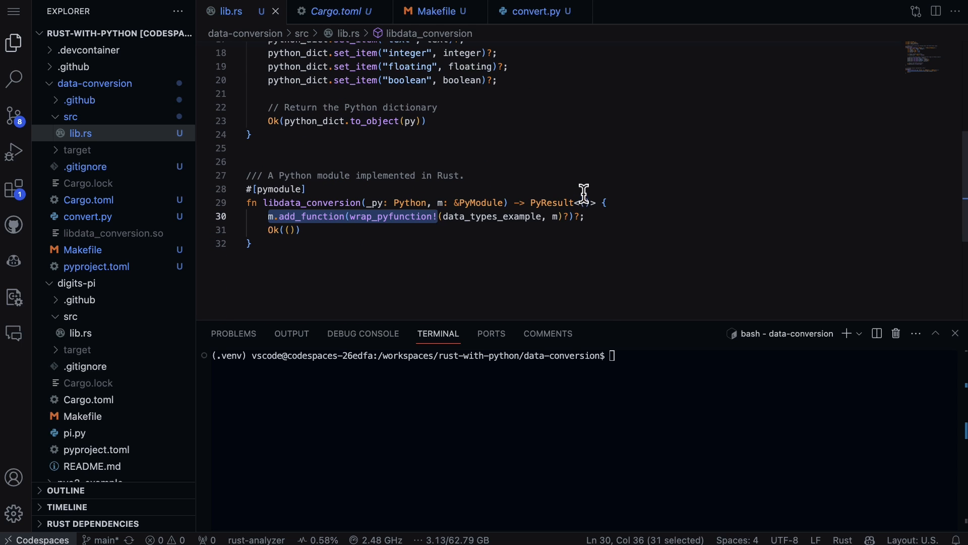
left_click(84, 249)
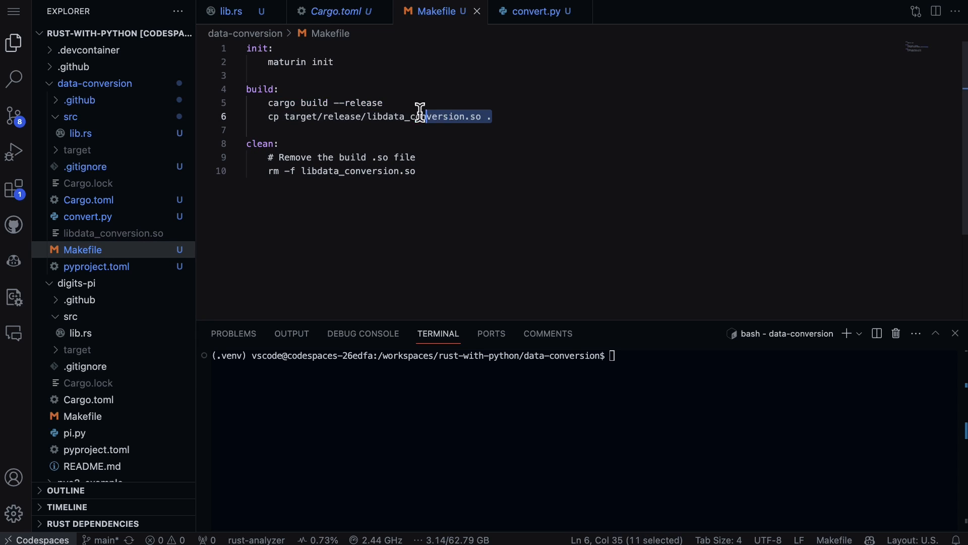
- Highlight the cp line for libdata_conversion.so and run make build in the terminal
left_click_drag(420, 117, 265, 117)
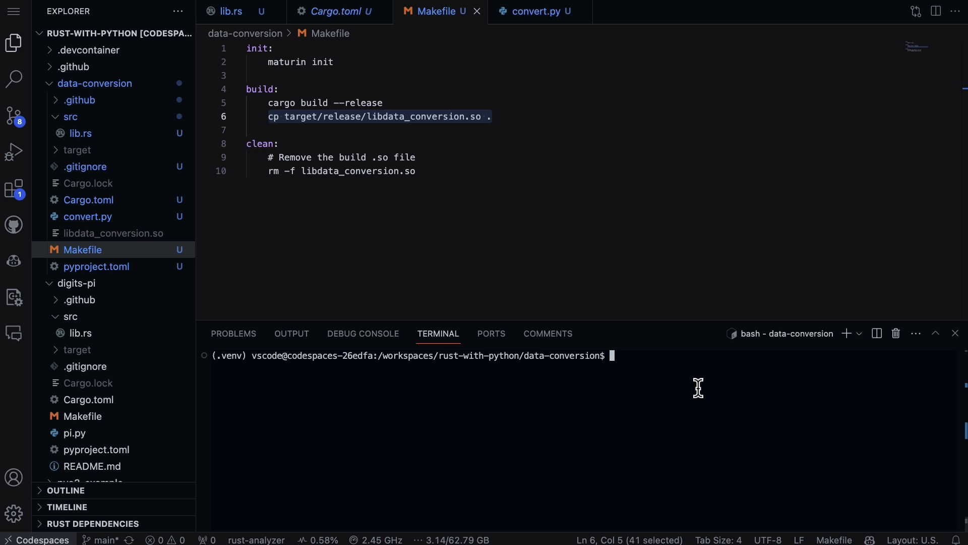
type("make build")
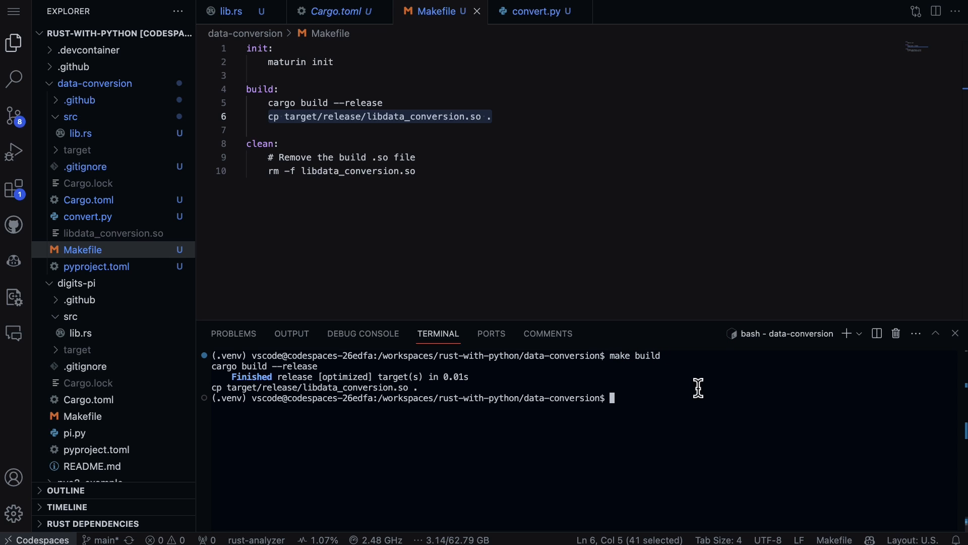
mouse_move(768, 472)
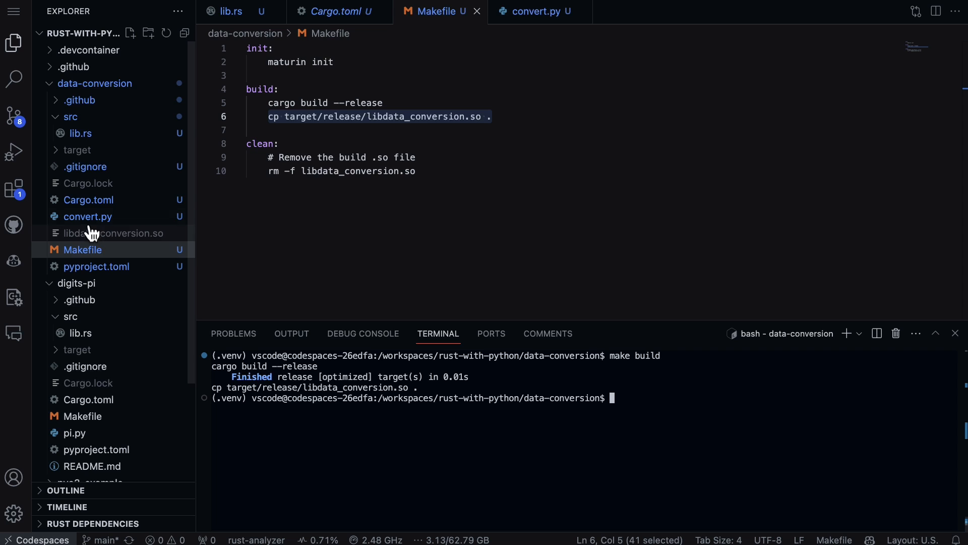
- Review convert.py's import, data_types_example call and print, checking the pyfunction attribute in lib.rs
left_click(88, 216)
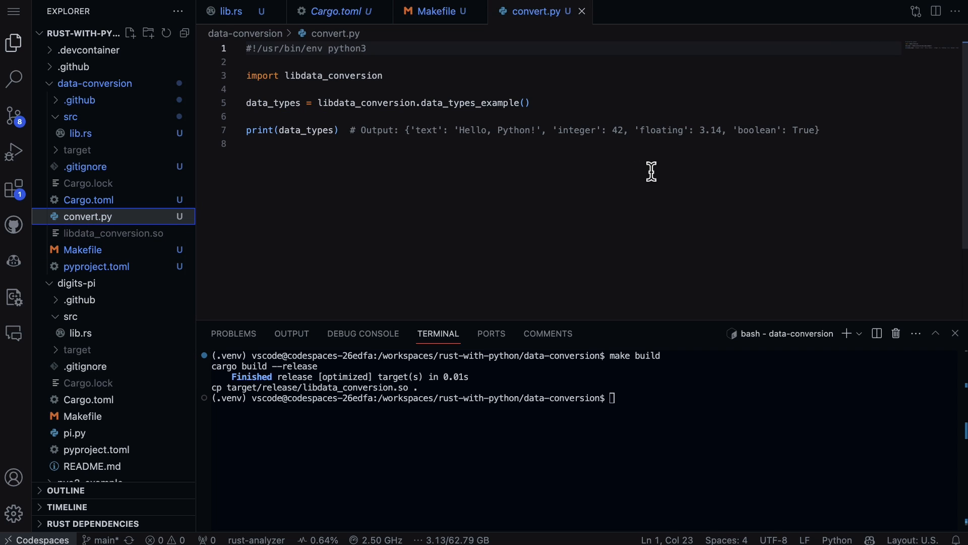
mouse_move(579, 171)
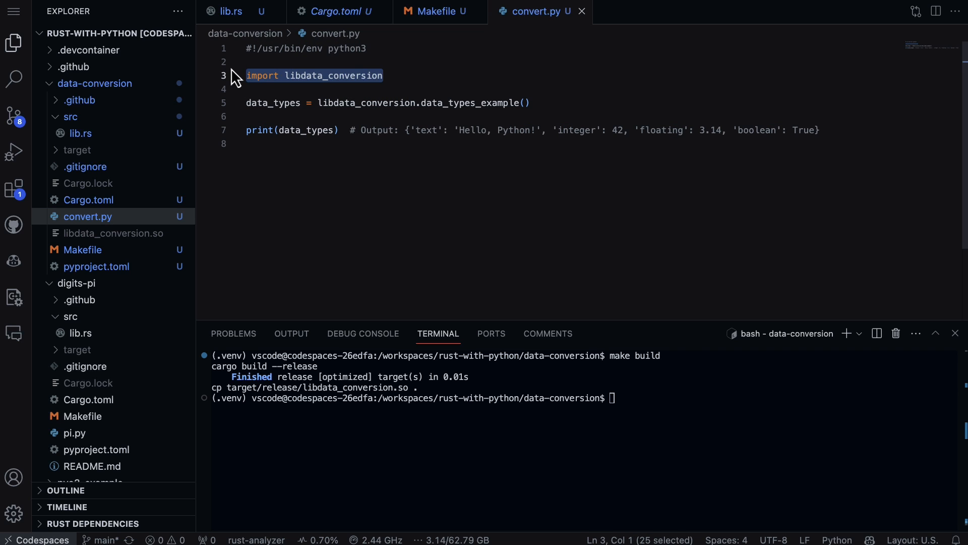
mouse_move(237, 87)
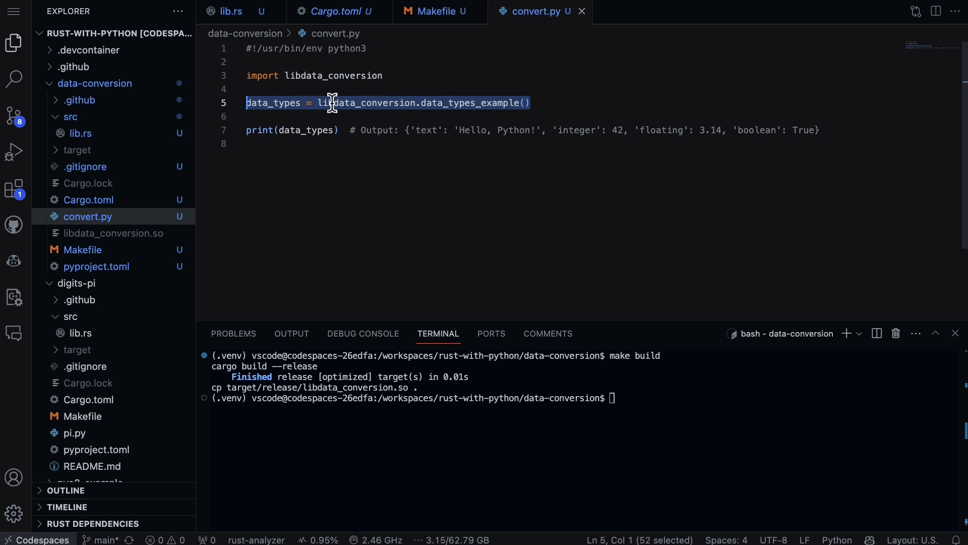
left_click(230, 11)
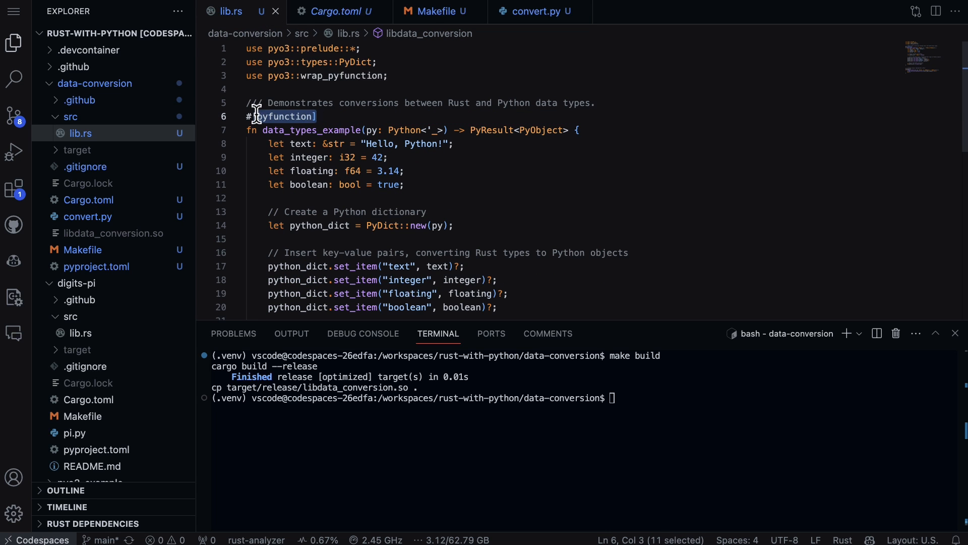
left_click(534, 11)
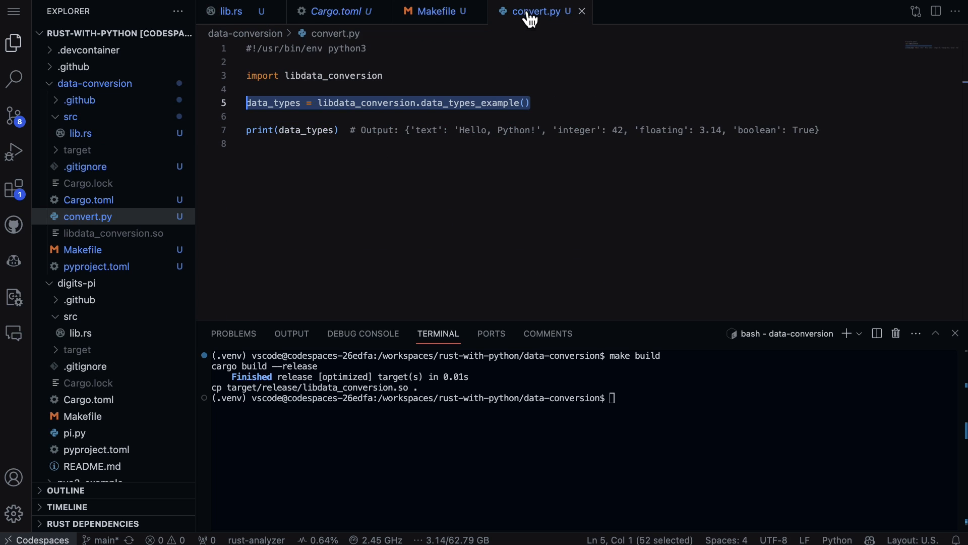
- Begin typing the ./ run command for convert.py in the terminal
left_click(821, 130)
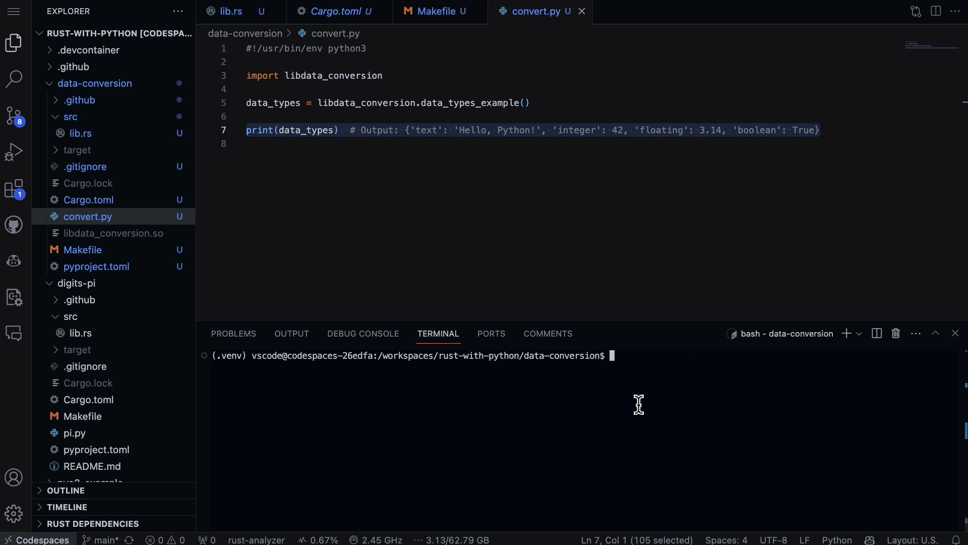
type("./")
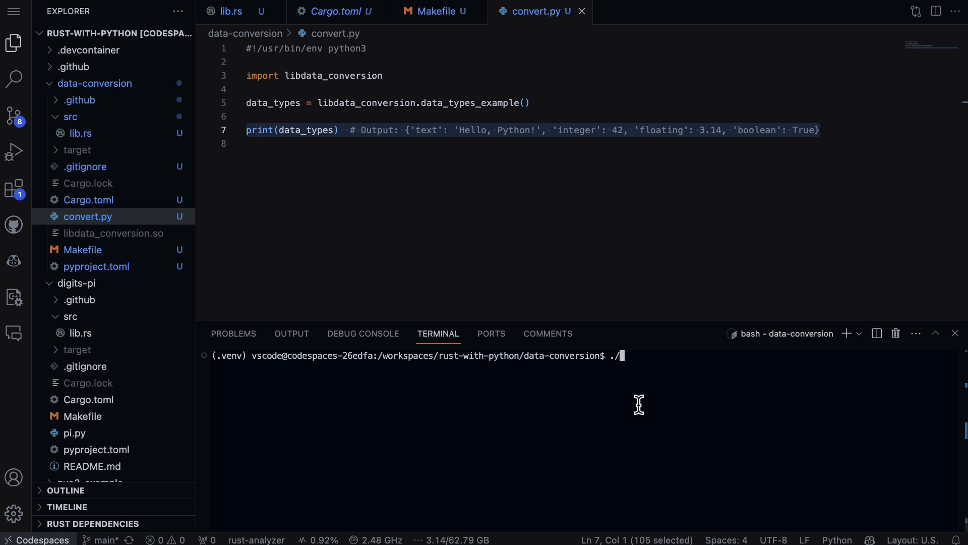